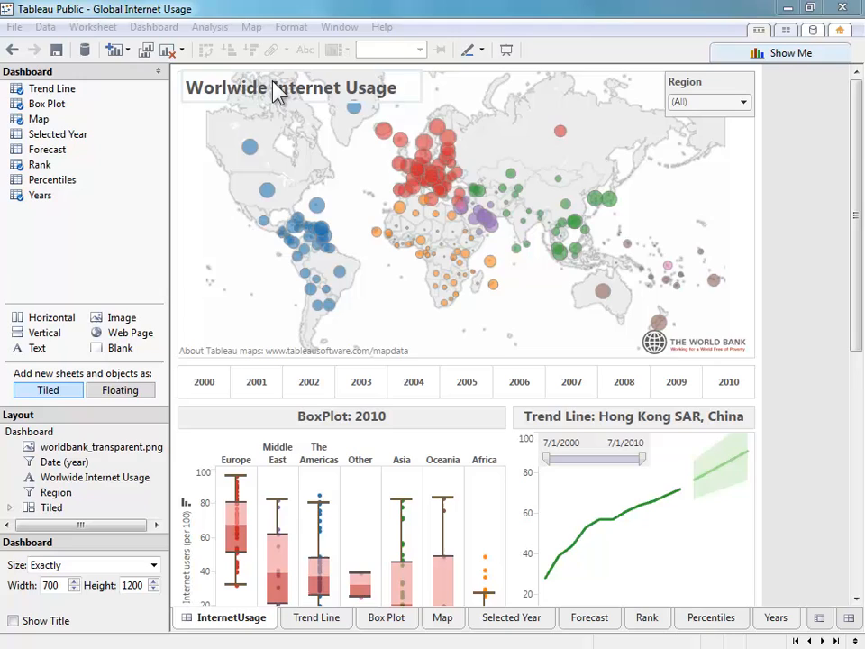
pyautogui.moveTo(303, 100)
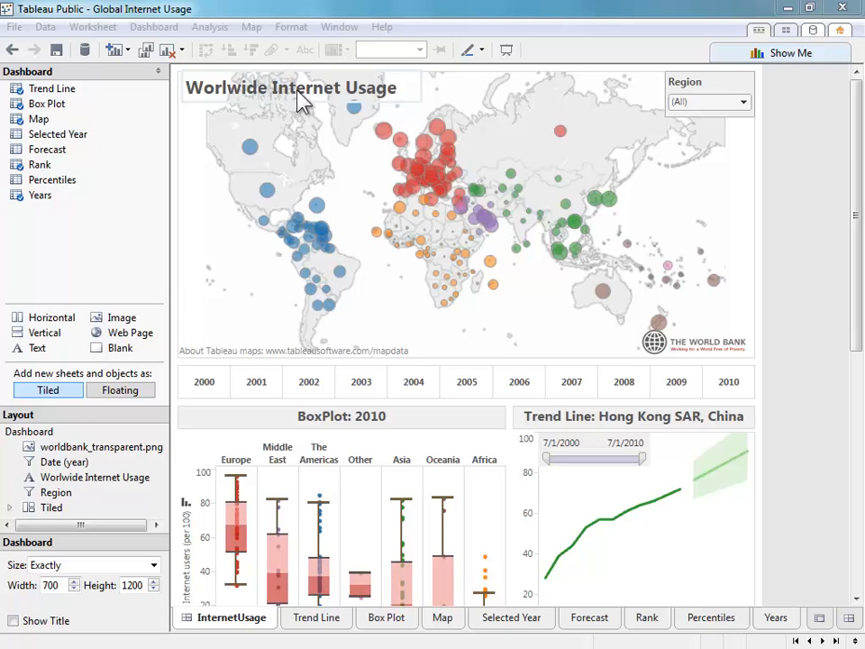
pyautogui.moveTo(674, 350)
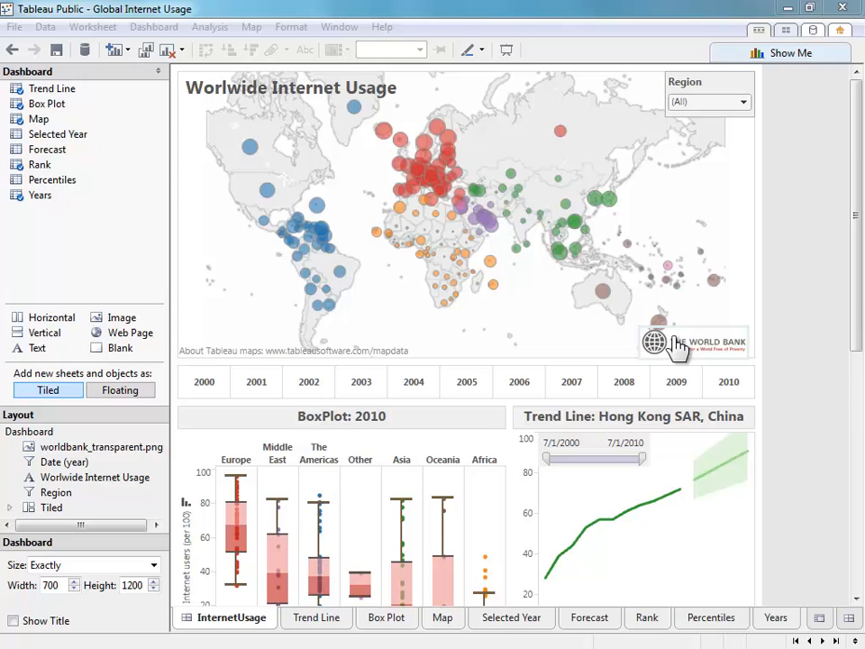
pyautogui.moveTo(472, 281)
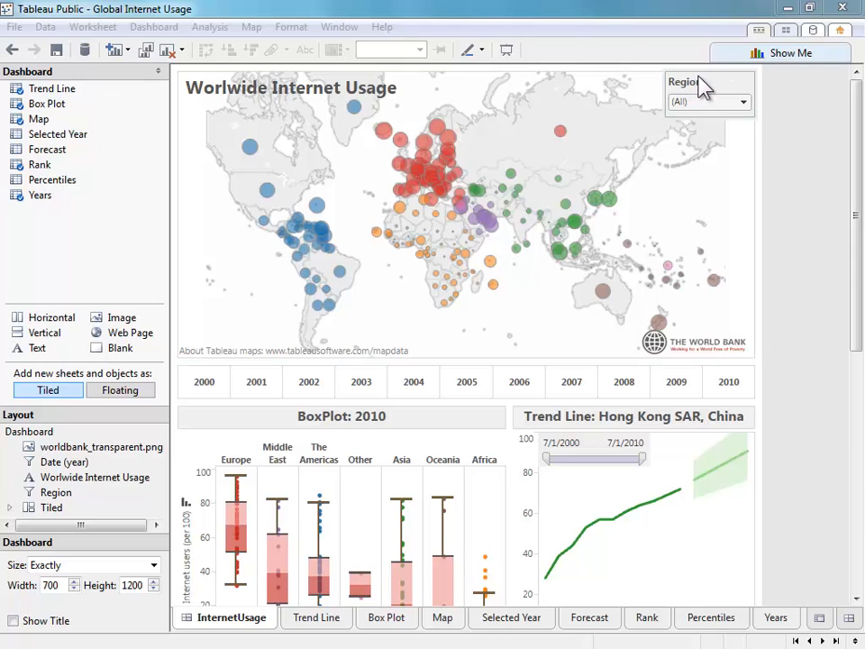
# Format the Region quick filter with black shading
pyautogui.rightClick(710, 90)
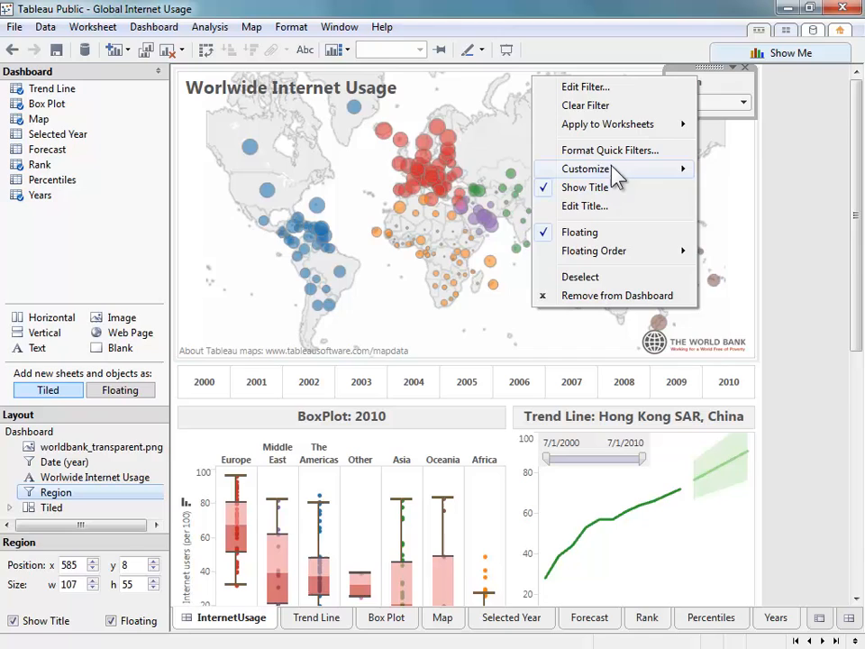
pyautogui.click(609, 150)
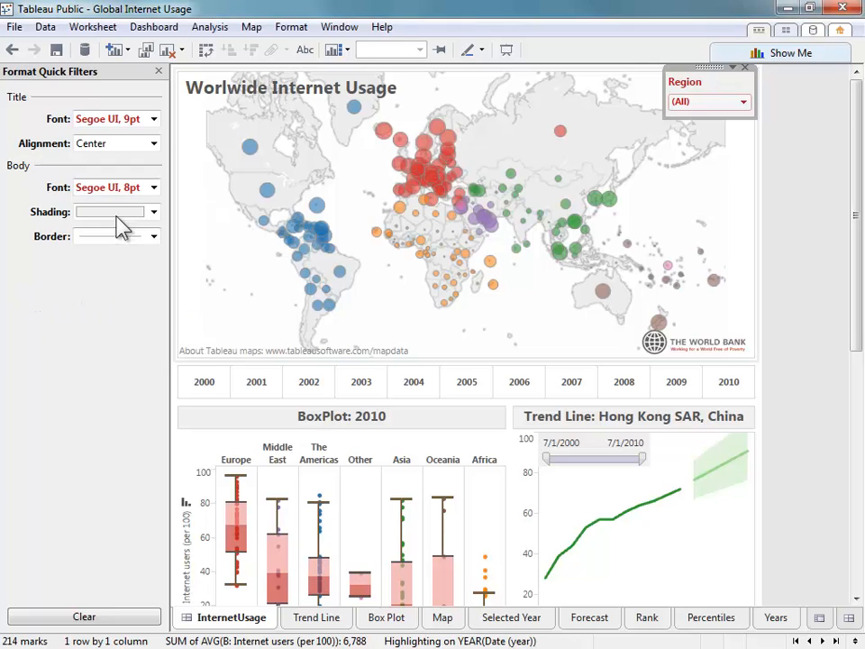
pyautogui.click(153, 211)
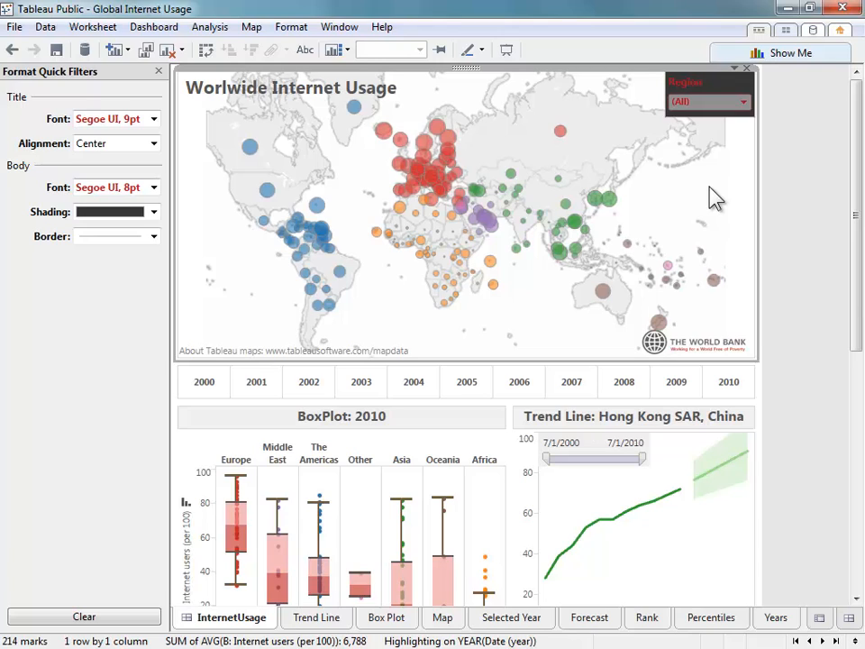
# Filter The Americas and Oceania off the map and apply
pyautogui.click(742, 101)
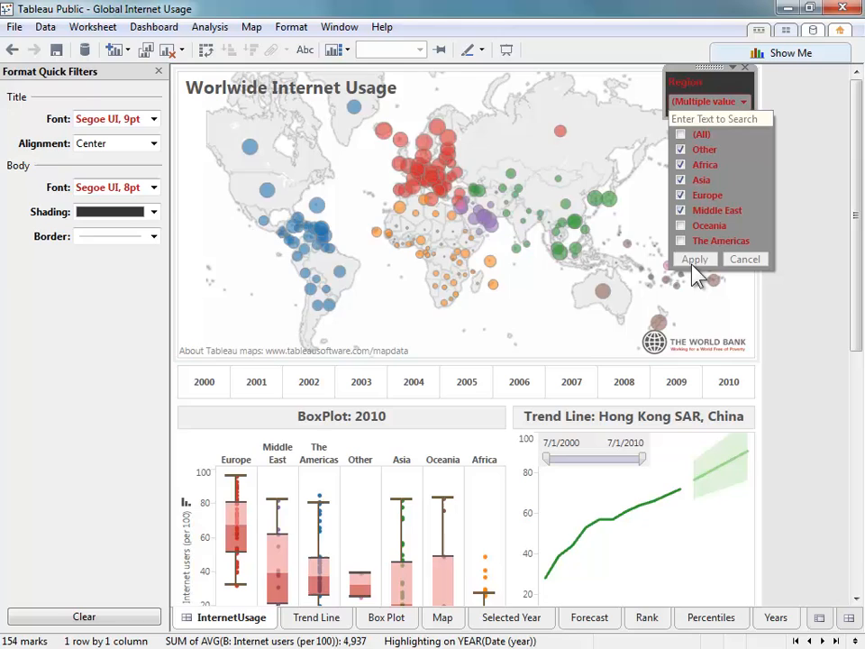
pyautogui.click(696, 259)
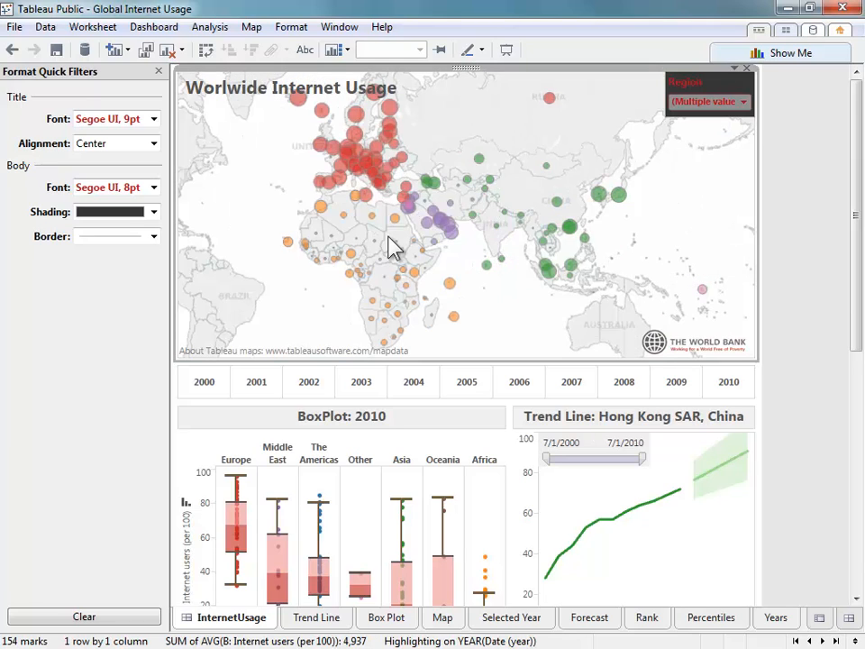
pyautogui.moveTo(396, 233)
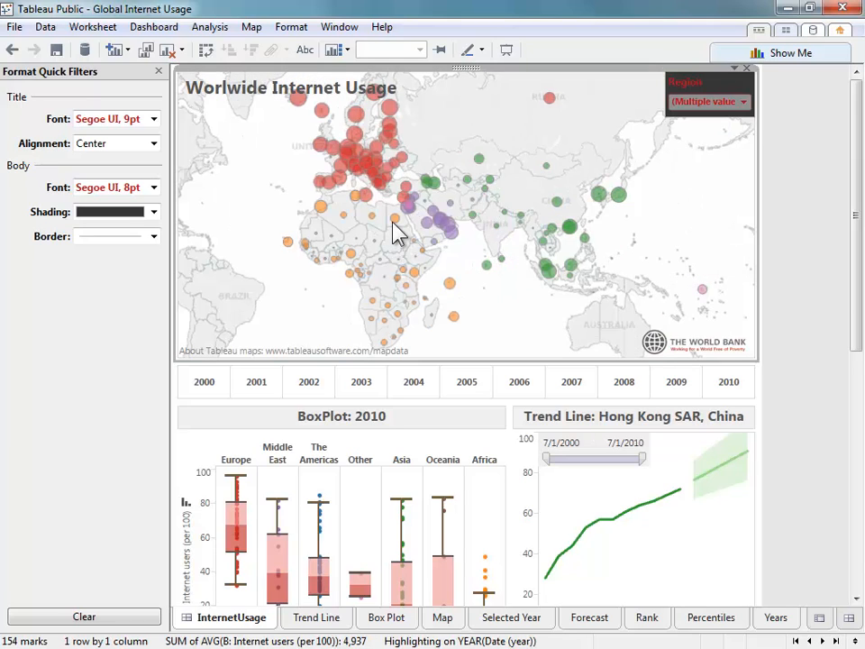
pyautogui.moveTo(400, 236)
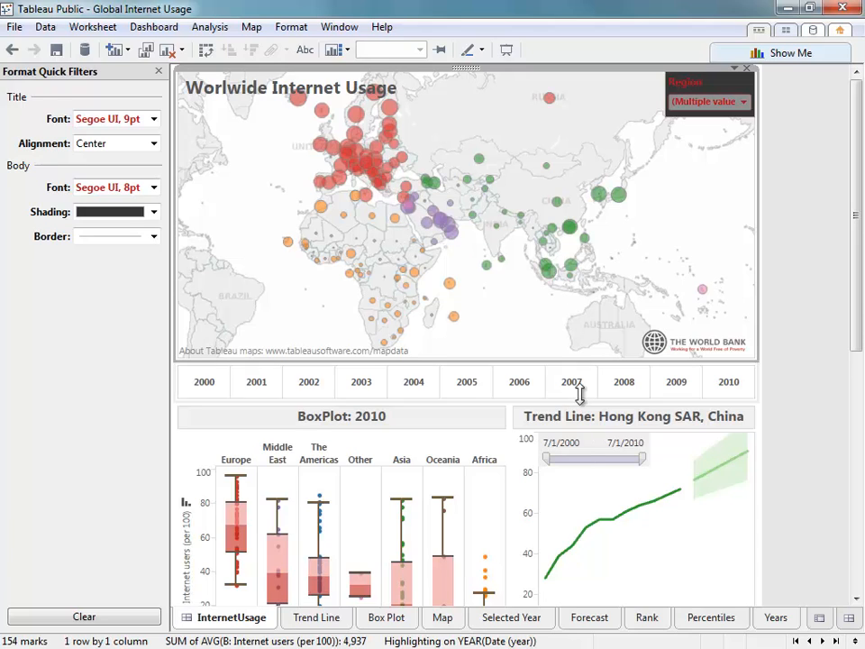
pyautogui.click(562, 442)
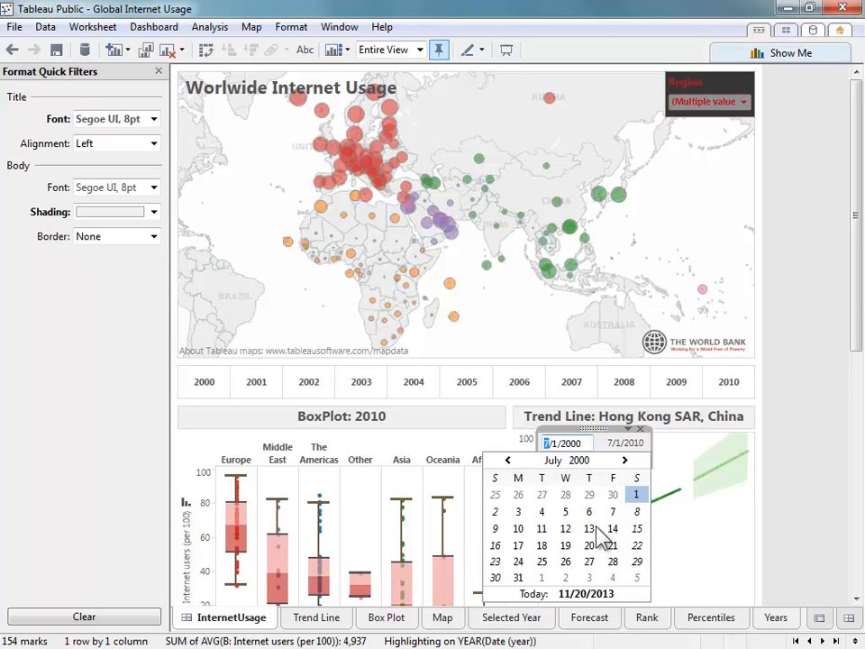
pyautogui.moveTo(573, 362)
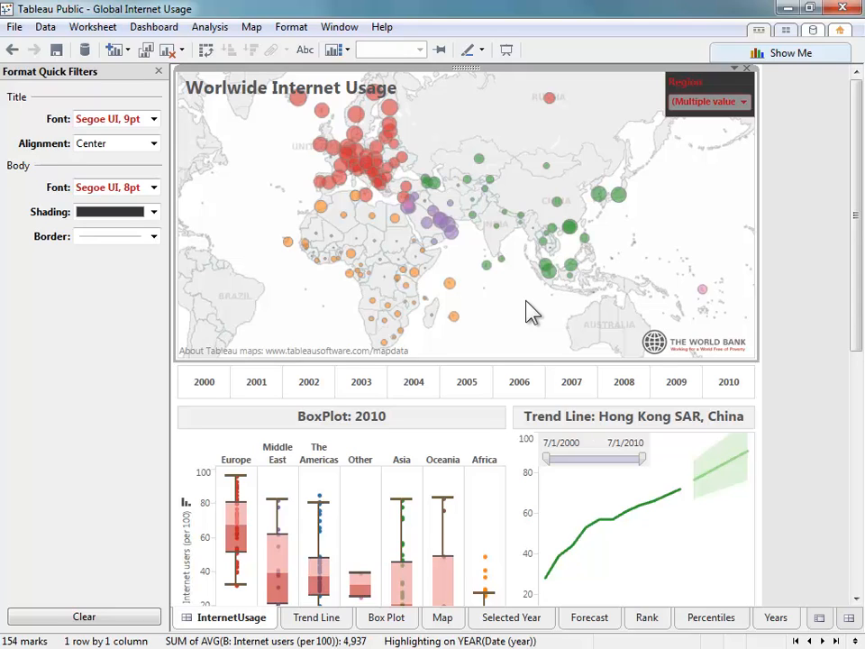
pyautogui.moveTo(519, 86)
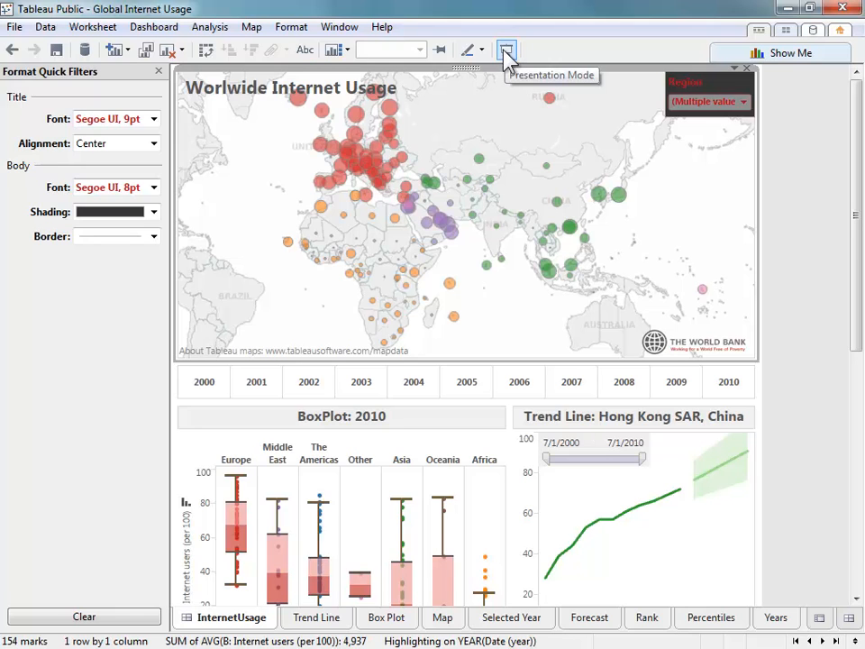
# View the Box Plot sheet in presentation mode, then return to editing
pyautogui.click(506, 50)
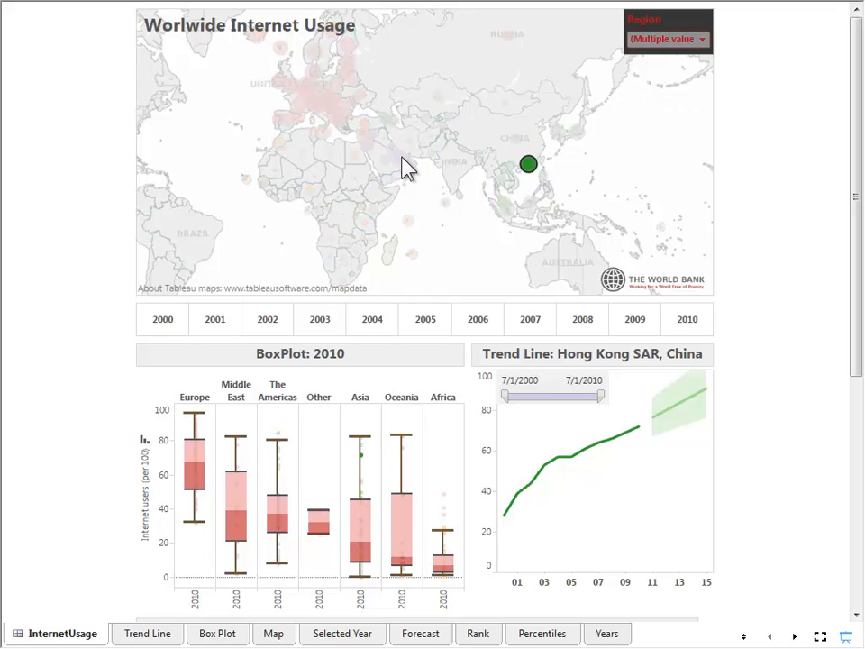
pyautogui.click(398, 155)
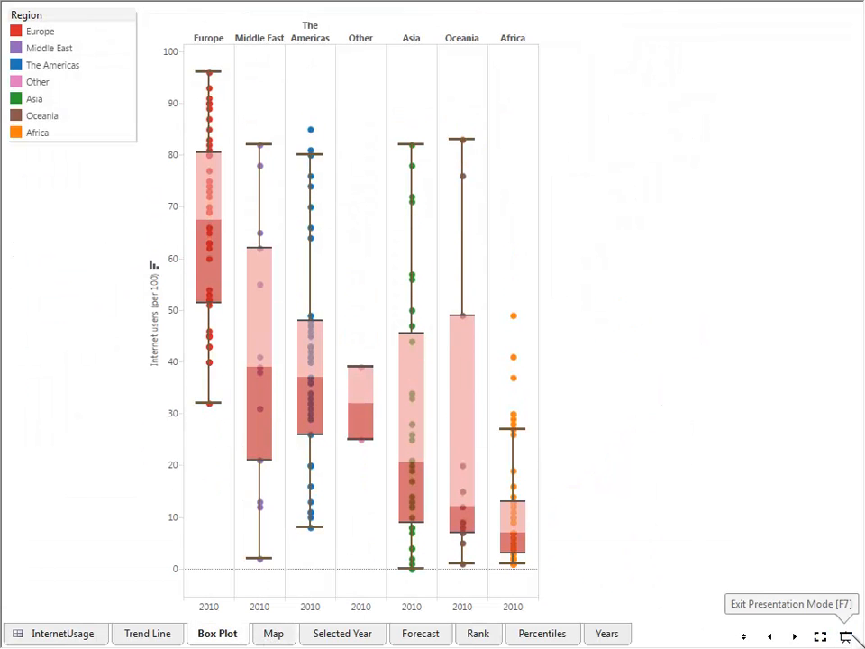
pyautogui.click(843, 613)
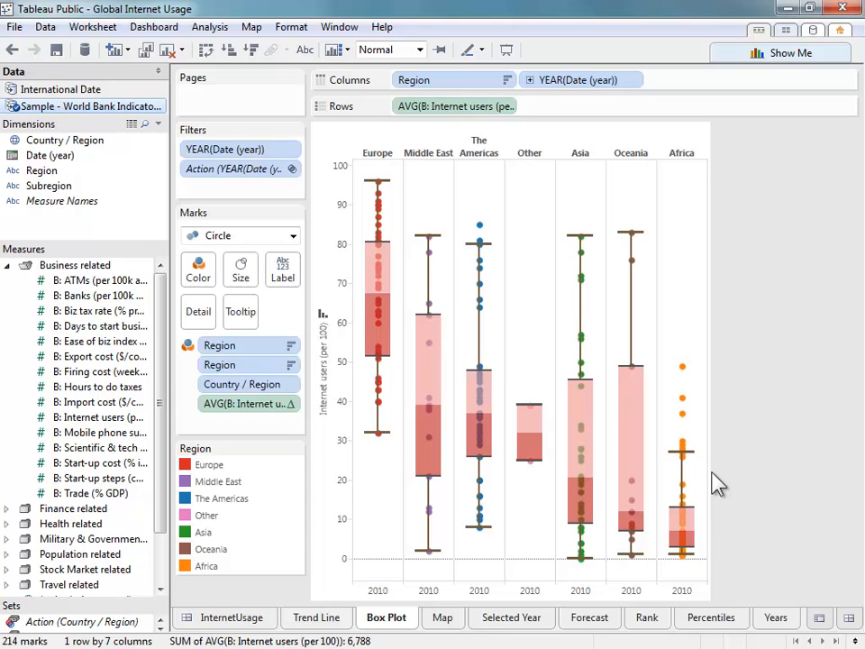
pyautogui.moveTo(725, 473)
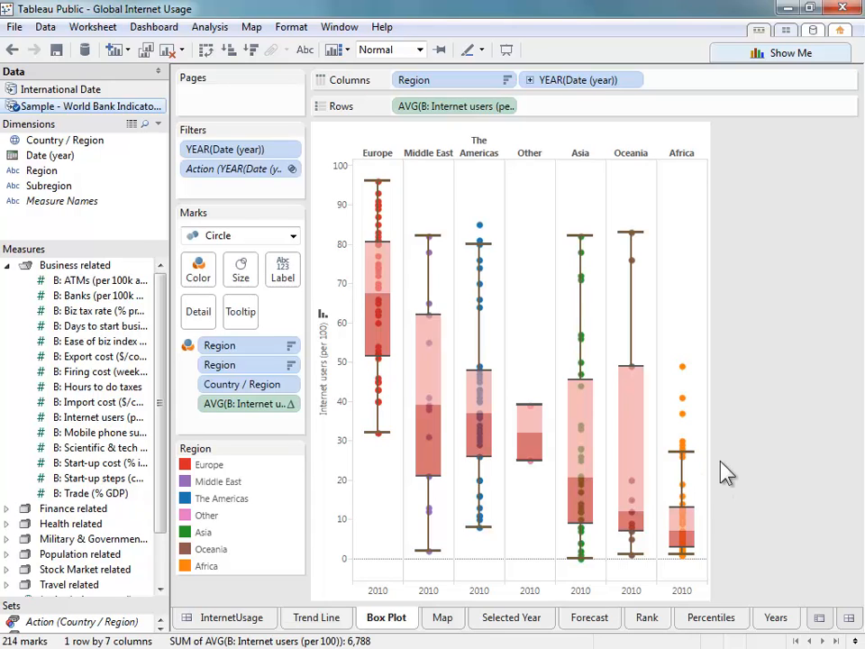
pyautogui.moveTo(75, 561)
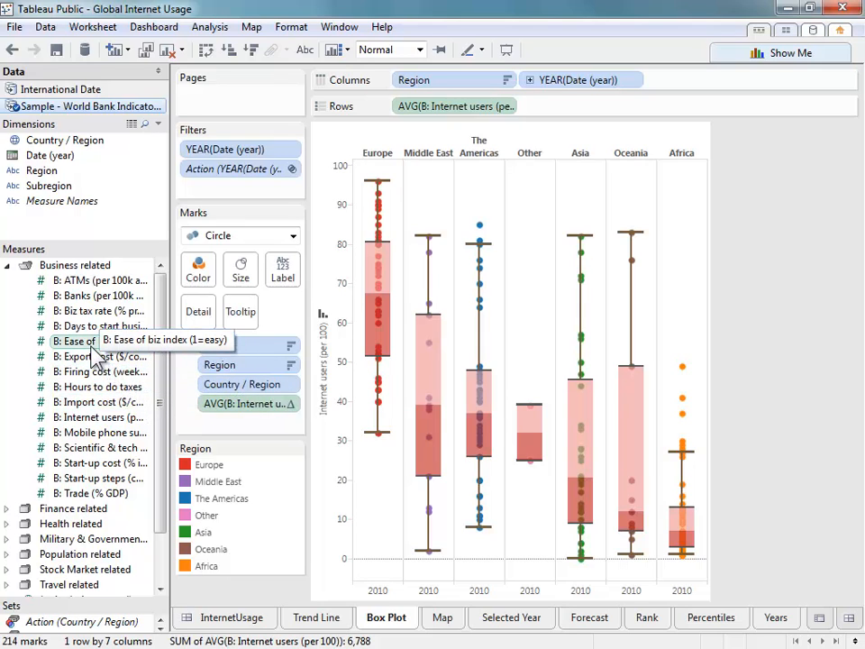
pyautogui.moveTo(93, 357)
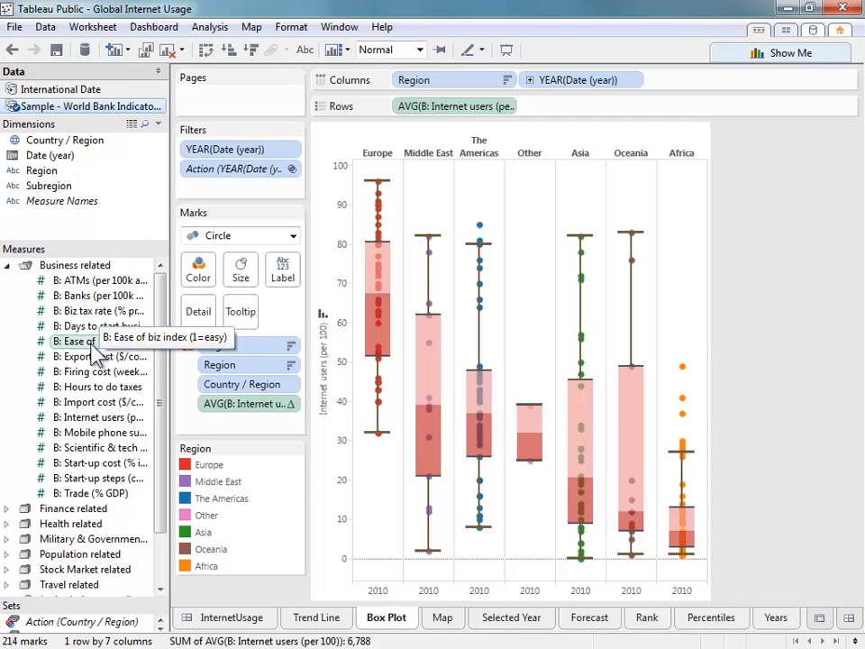
pyautogui.moveTo(72, 402)
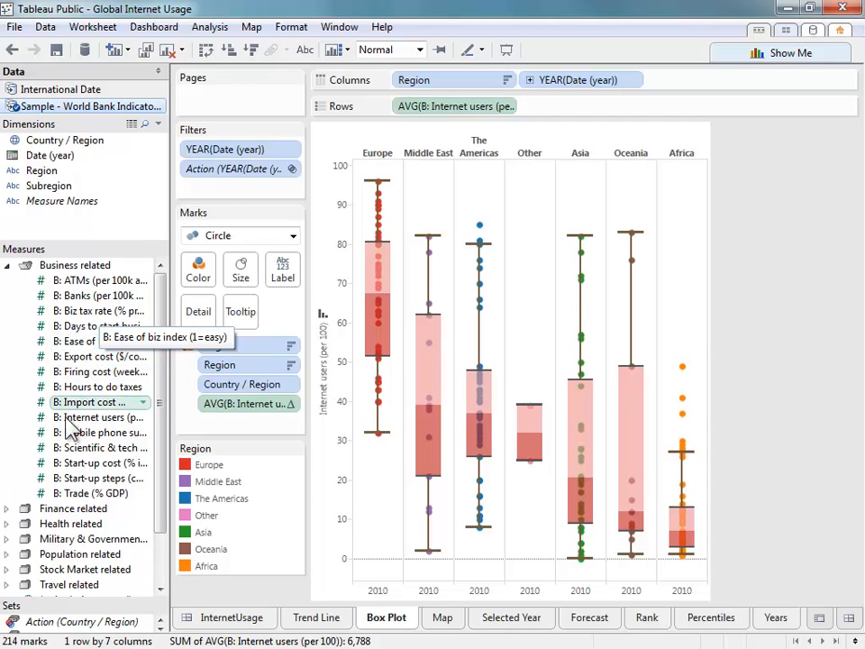
pyautogui.moveTo(14, 274)
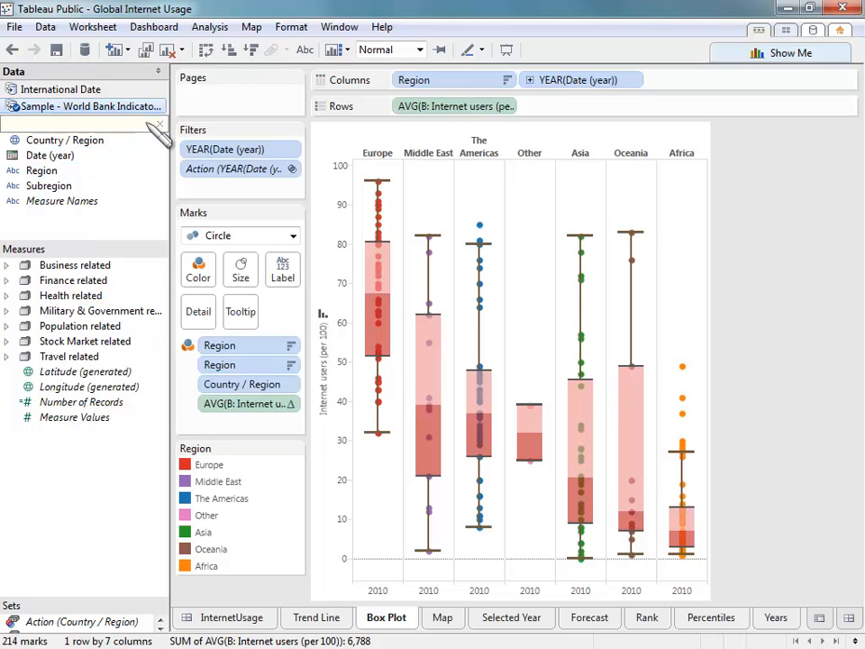
# Search the Data pane for "int" to locate the Internet users (per 100) measure
pyautogui.write('intern')
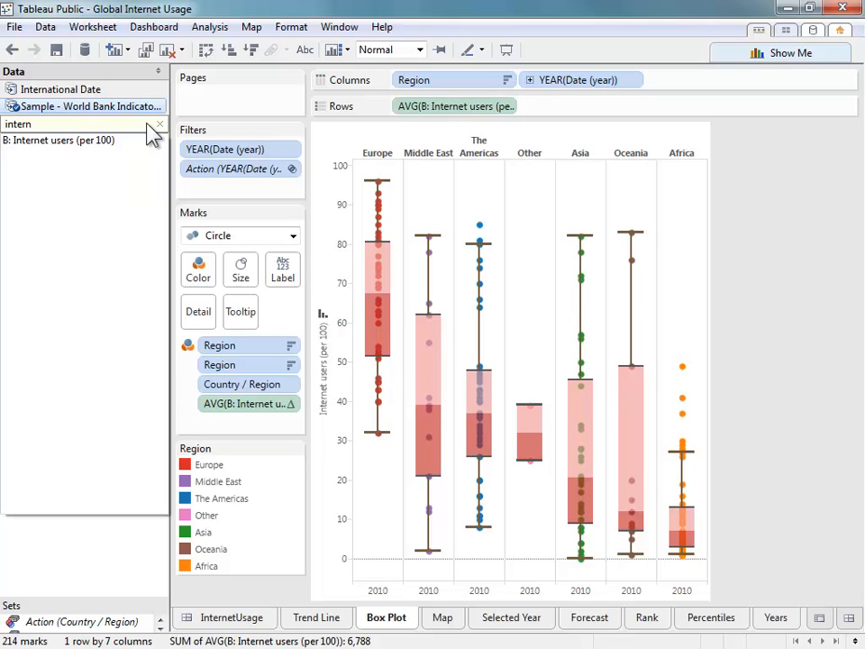
pyautogui.click(86, 104)
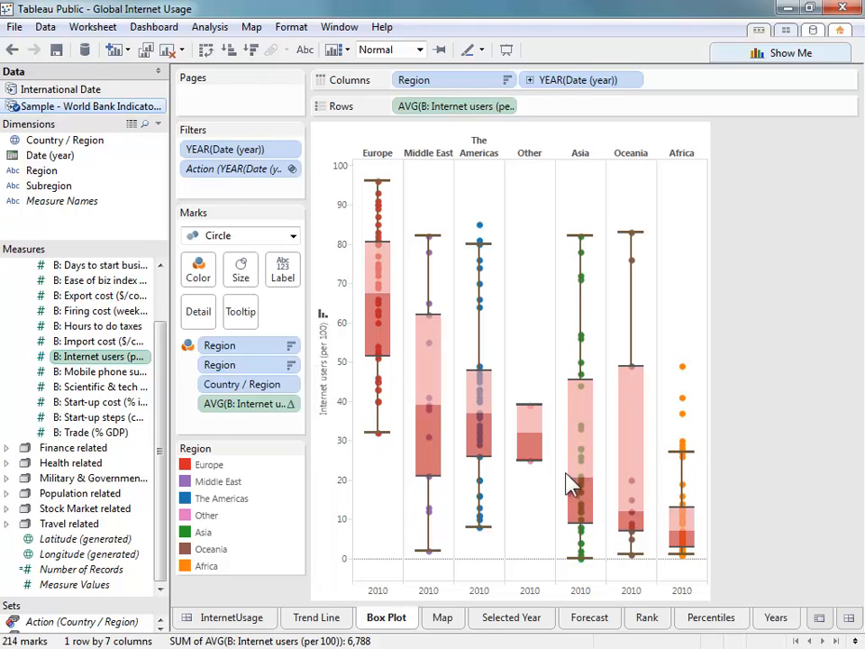
pyautogui.moveTo(460, 415)
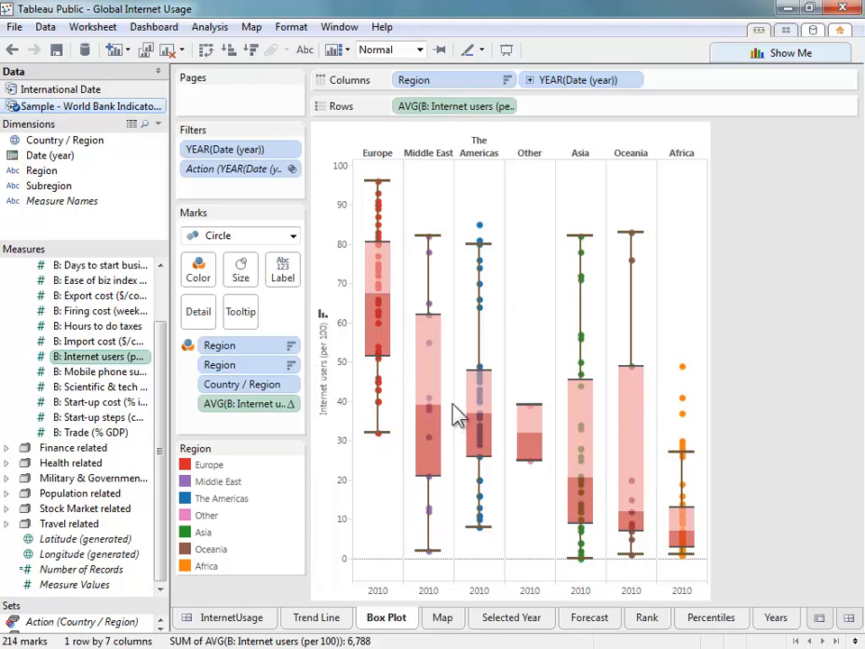
# Give the box plot the Modern style with red fill and whiskers
pyautogui.click(780, 52)
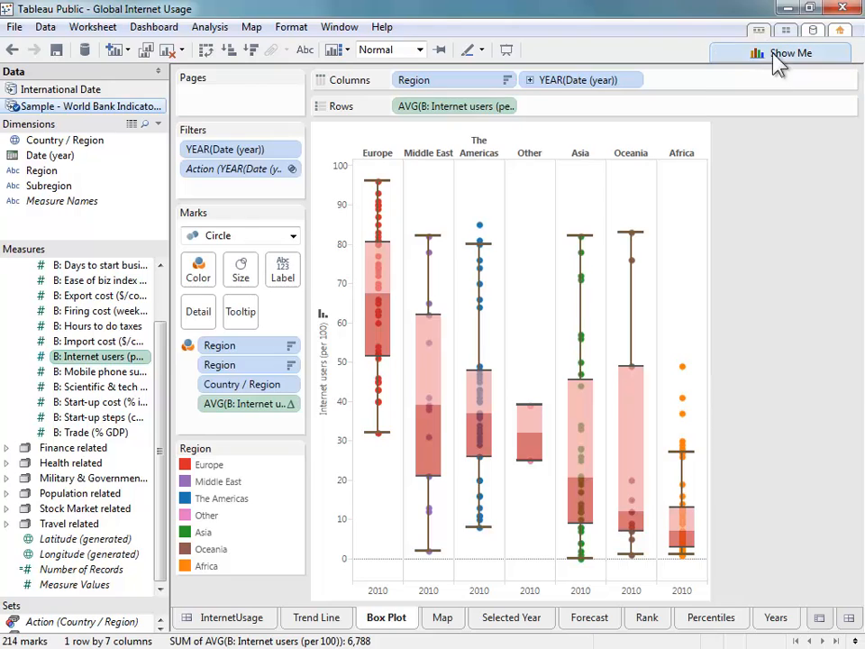
pyautogui.moveTo(479, 429)
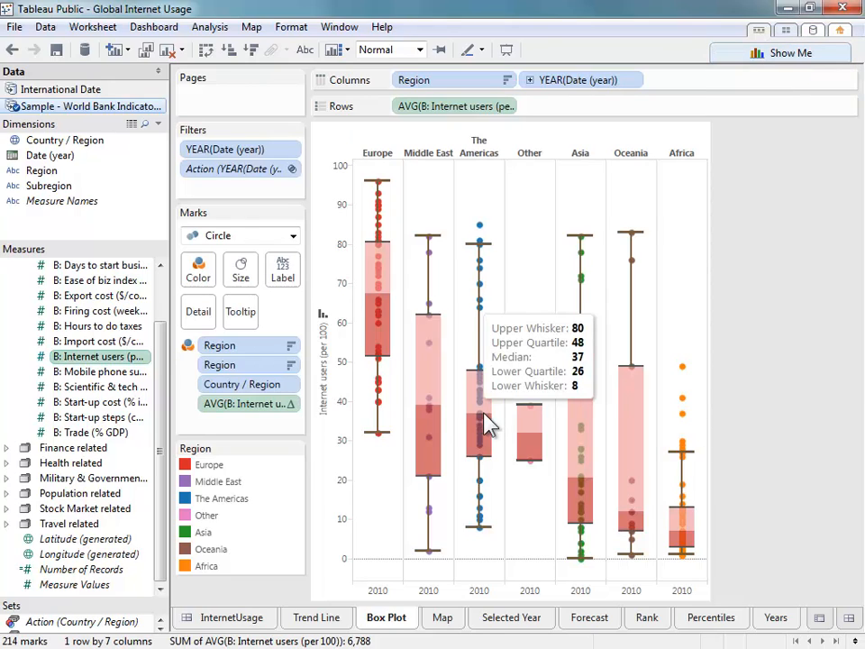
pyautogui.moveTo(483, 285)
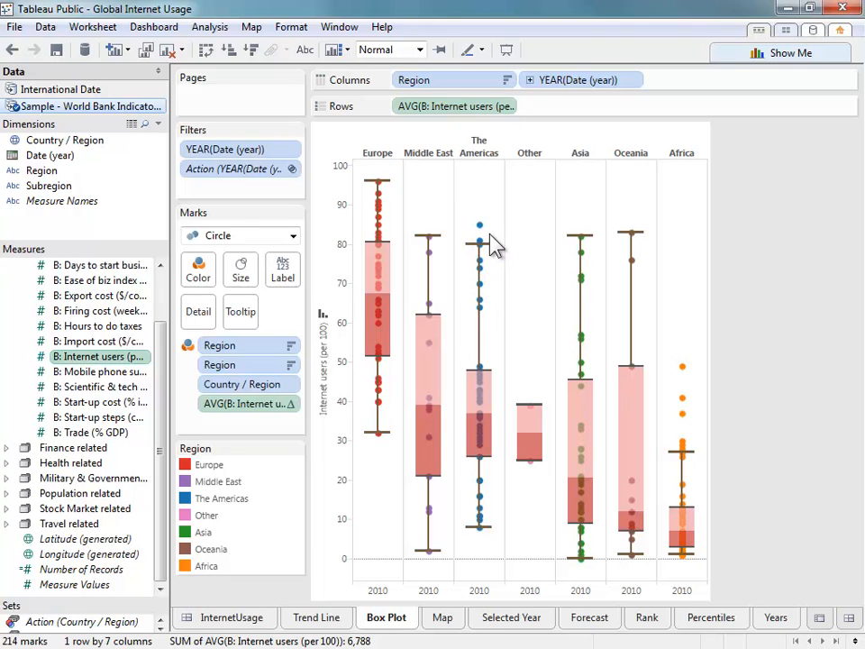
pyautogui.moveTo(501, 357)
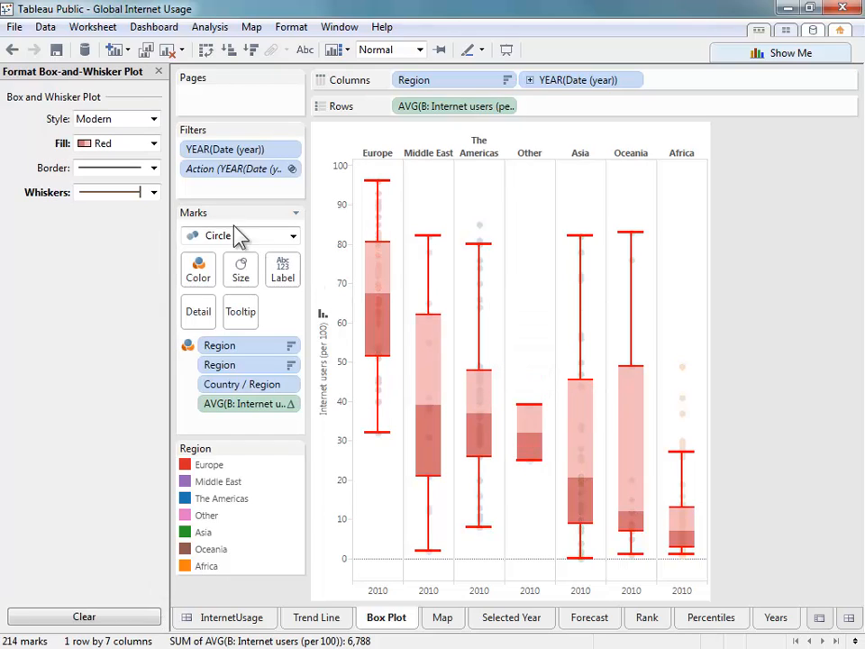
pyautogui.click(154, 168)
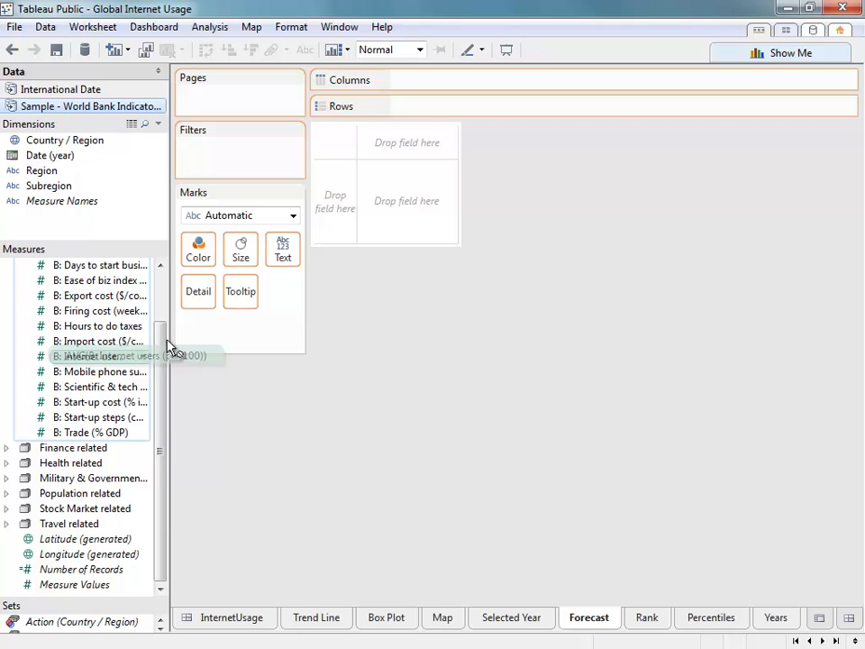
# Chart average internet users by year with a forecast shown and its options visible
pyautogui.moveTo(99, 357); pyautogui.dragTo(447, 101)
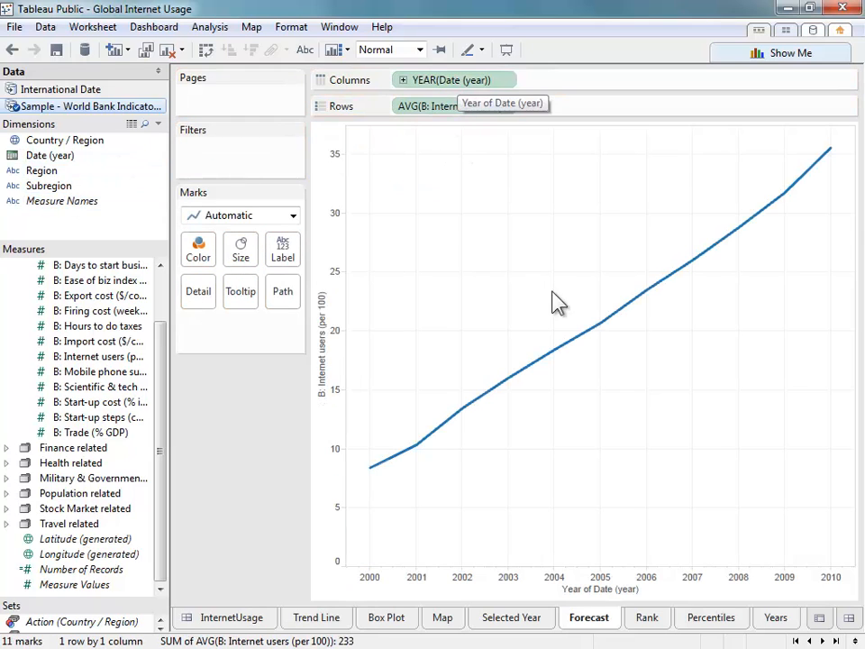
pyautogui.rightClick(558, 302)
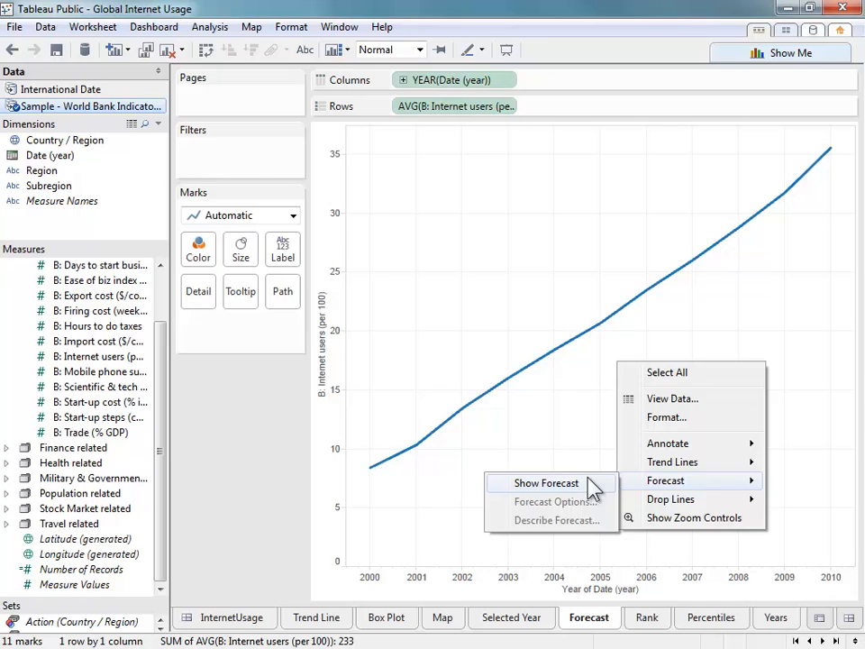
pyautogui.click(546, 483)
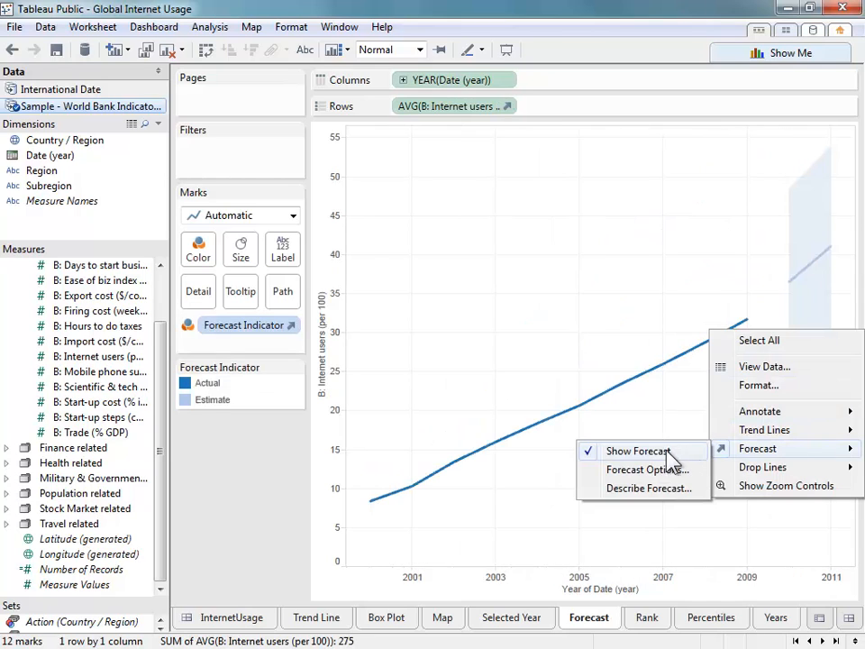
pyautogui.click(647, 468)
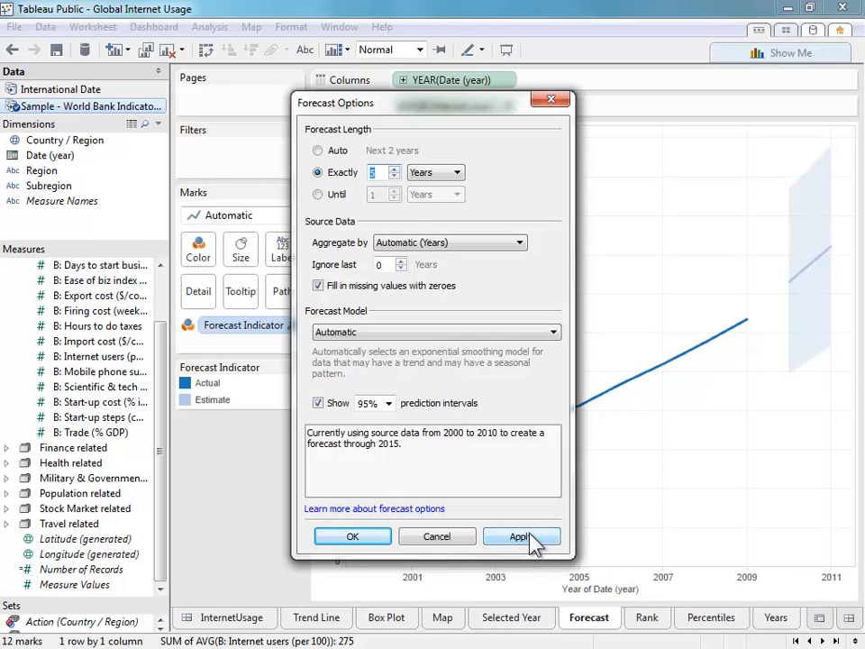
# Apply a 5-year forecast with a custom model, trend None, and confirm
pyautogui.click(519, 537)
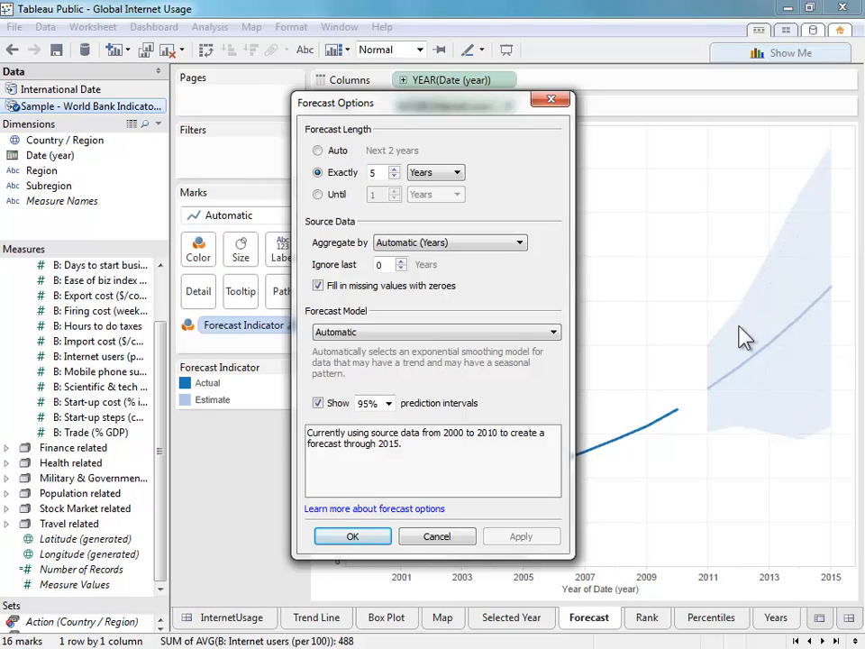
pyautogui.click(436, 332)
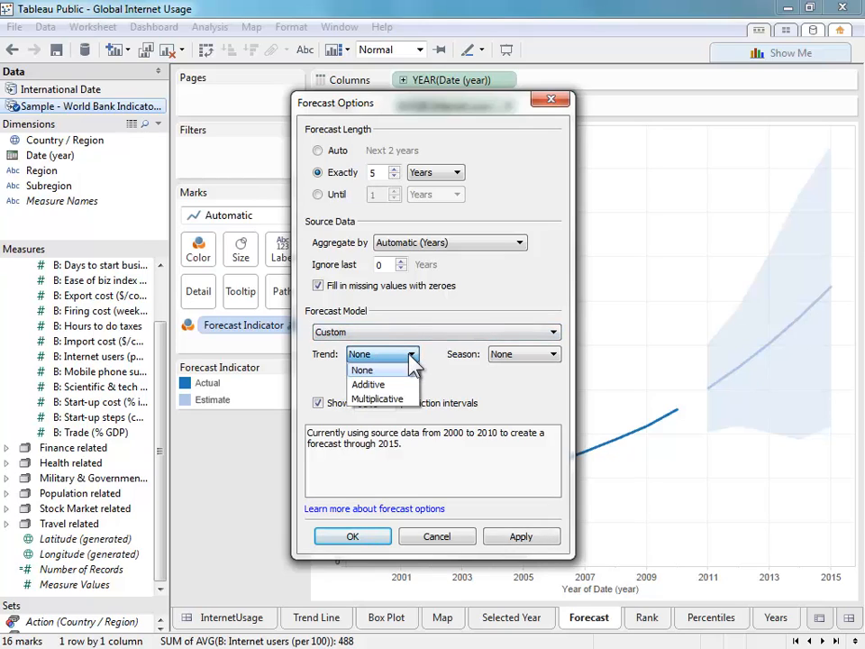
pyautogui.click(360, 371)
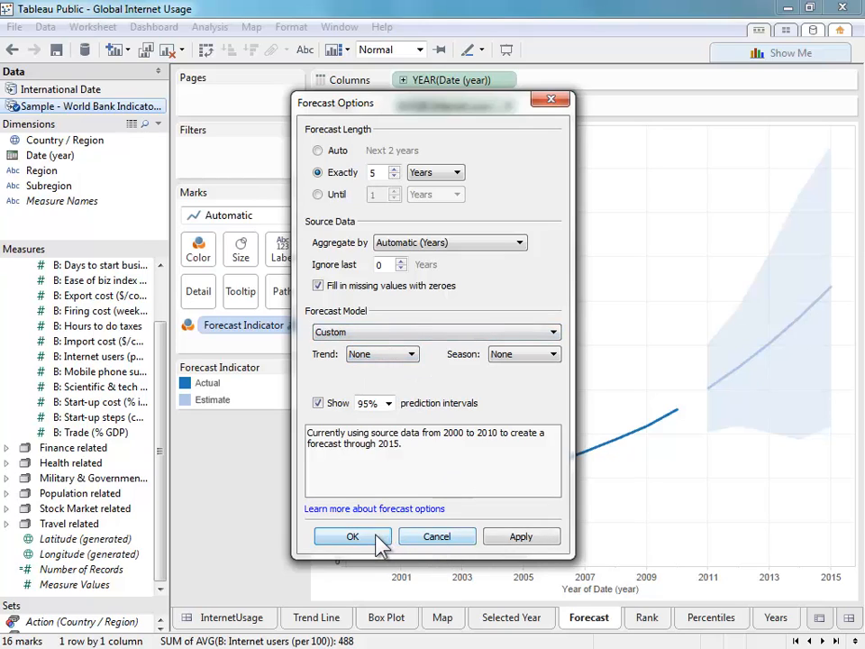
pyautogui.click(353, 537)
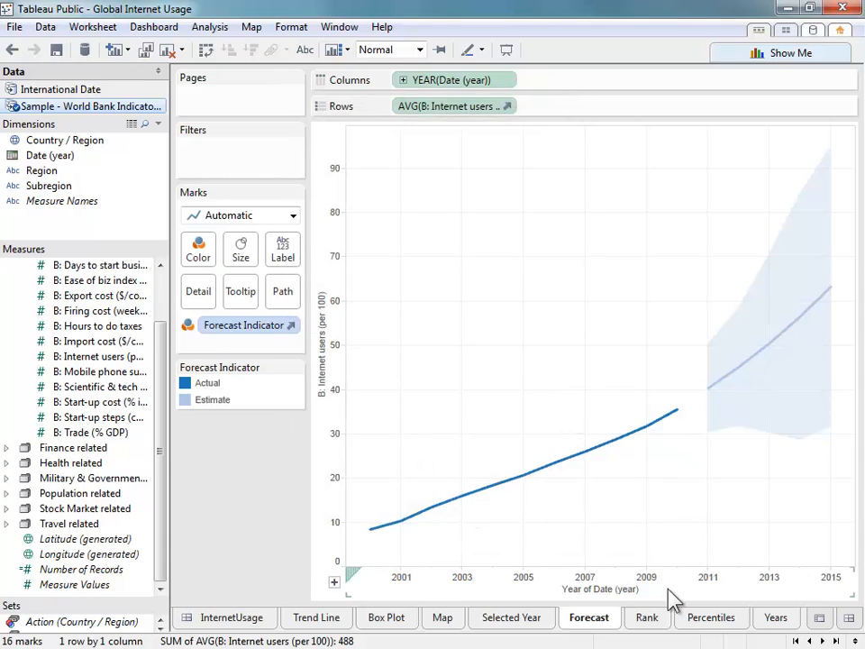
# On the Rank sheet, label bars with a Rank quick table calculation on Internet users
pyautogui.click(647, 617)
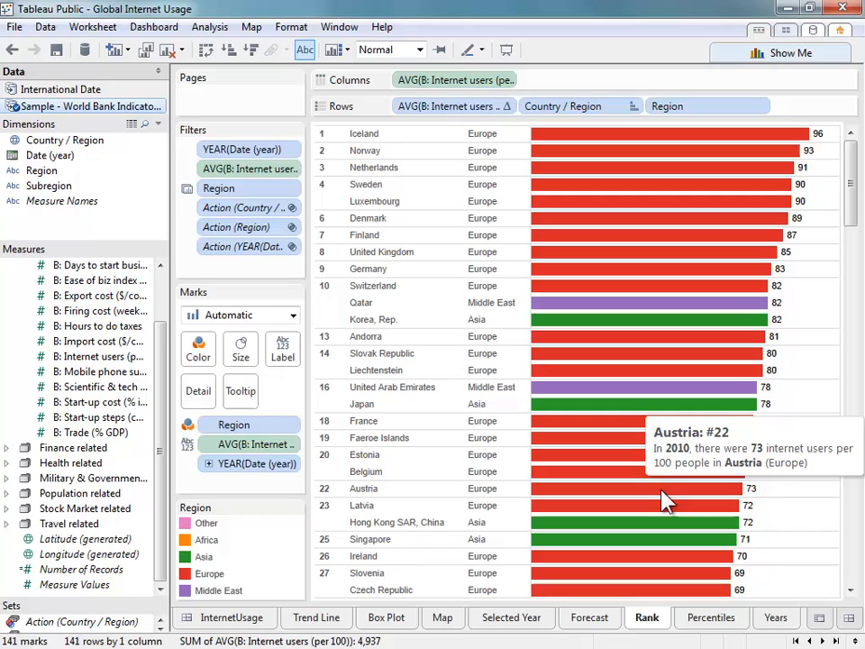
pyautogui.moveTo(742, 483)
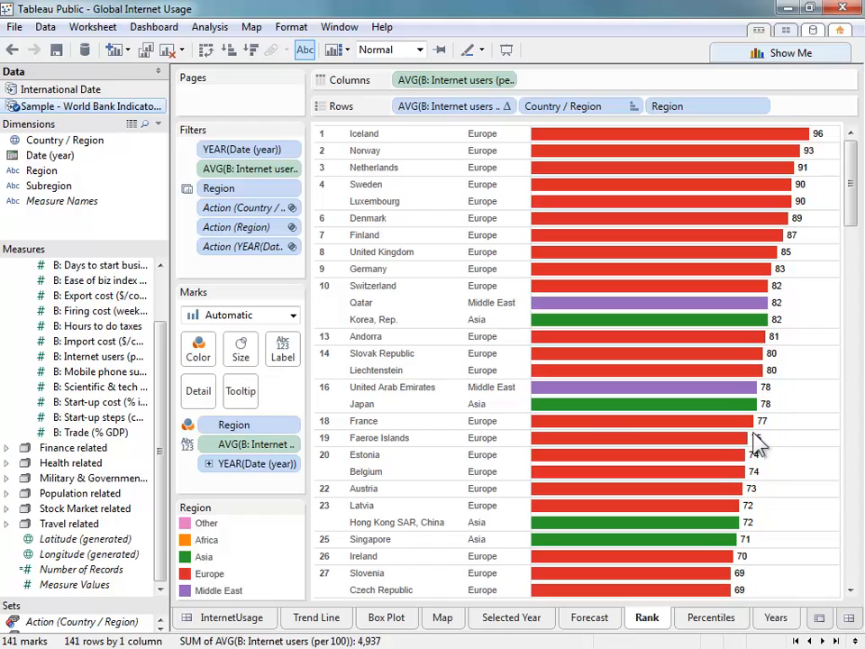
pyautogui.moveTo(760, 319)
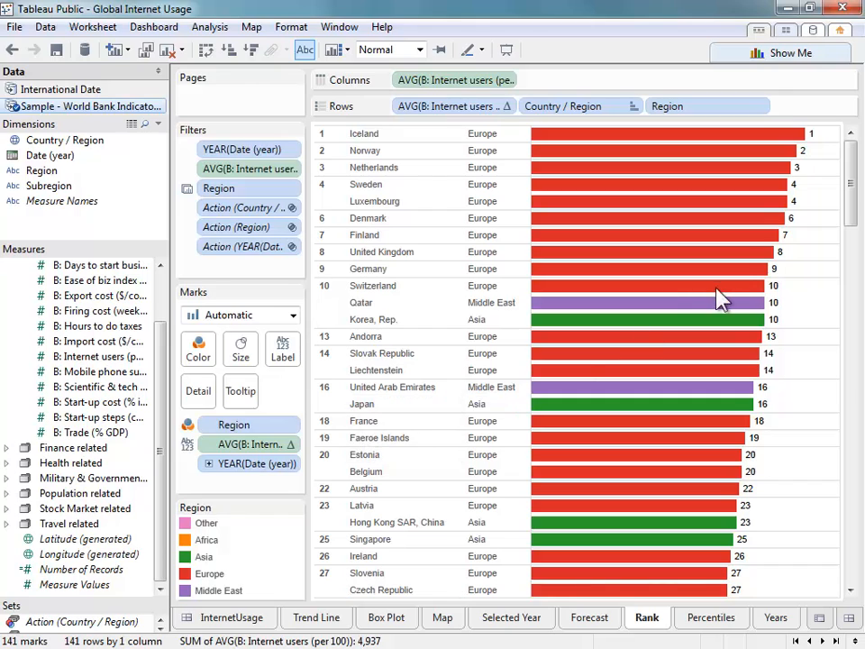
pyautogui.moveTo(757, 346)
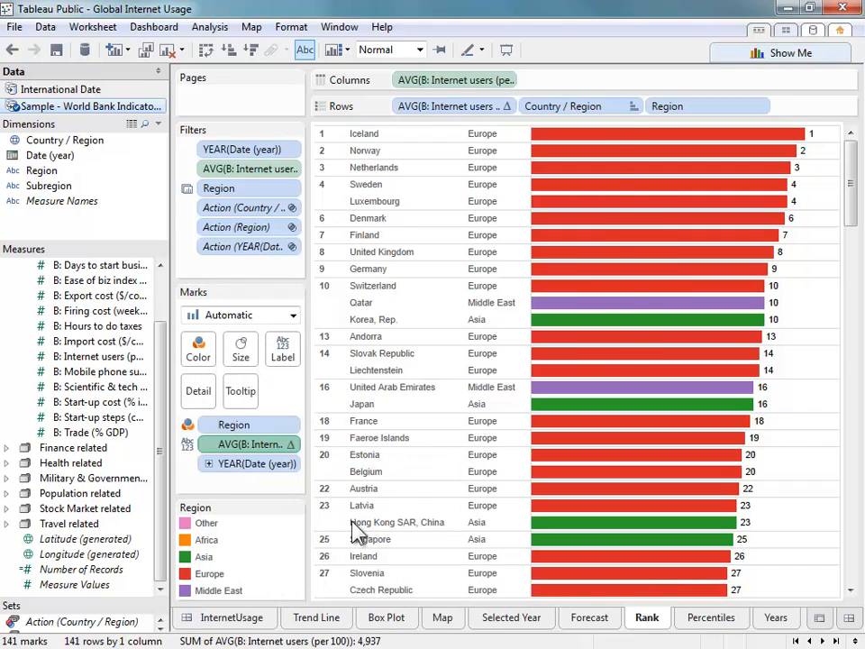
pyautogui.click(601, 285)
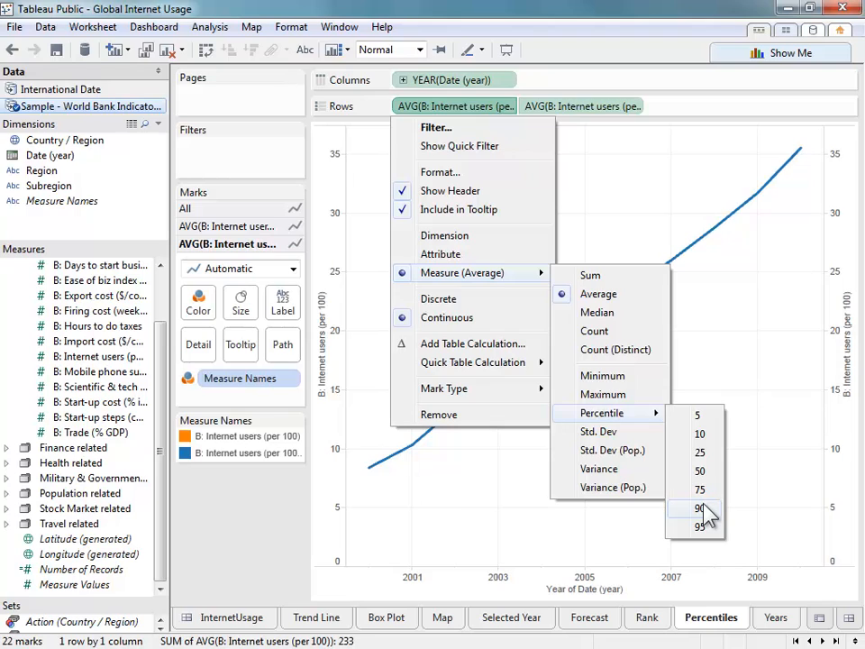
# Aggregate the Rows internet-users measure as the 90th percentile
pyautogui.click(699, 508)
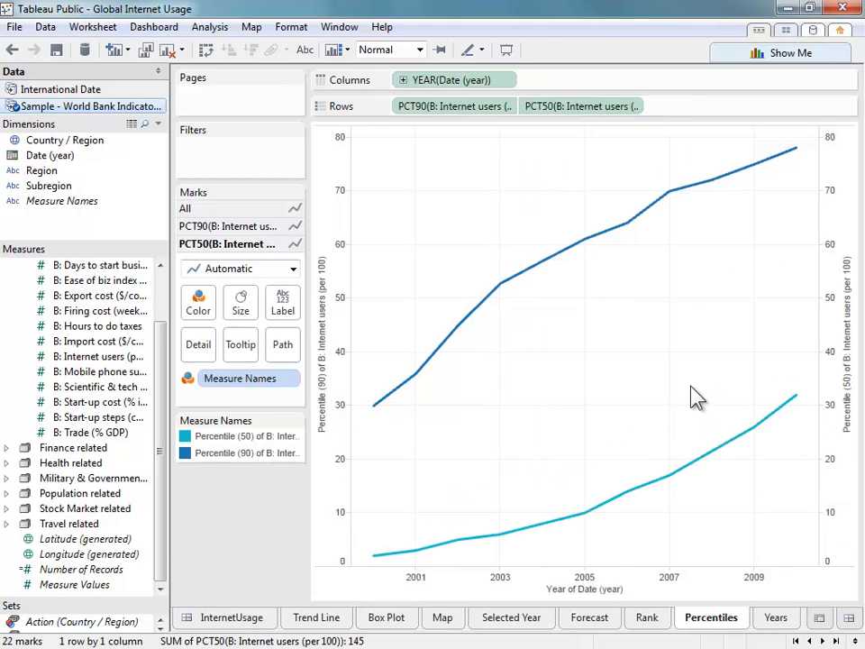
pyautogui.moveTo(577, 324)
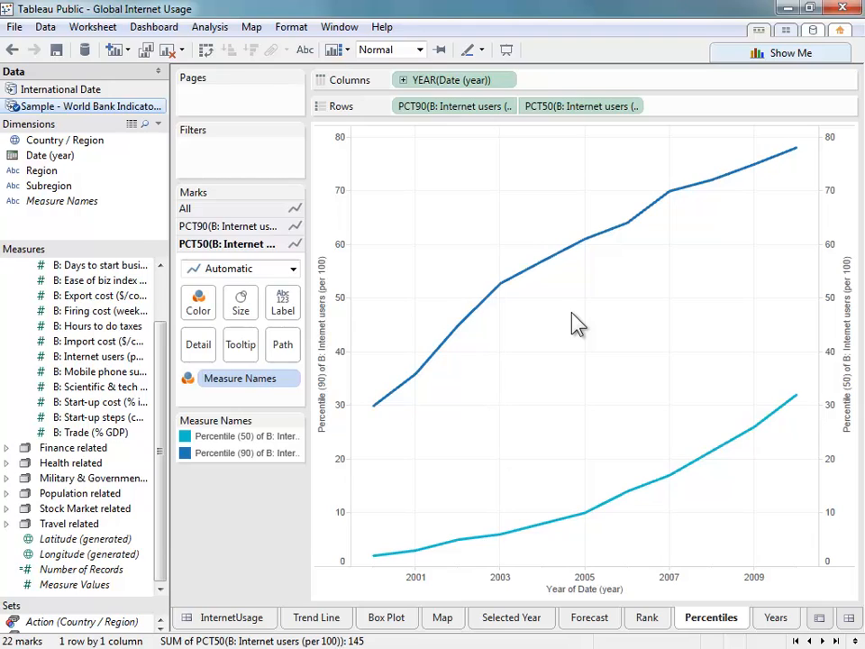